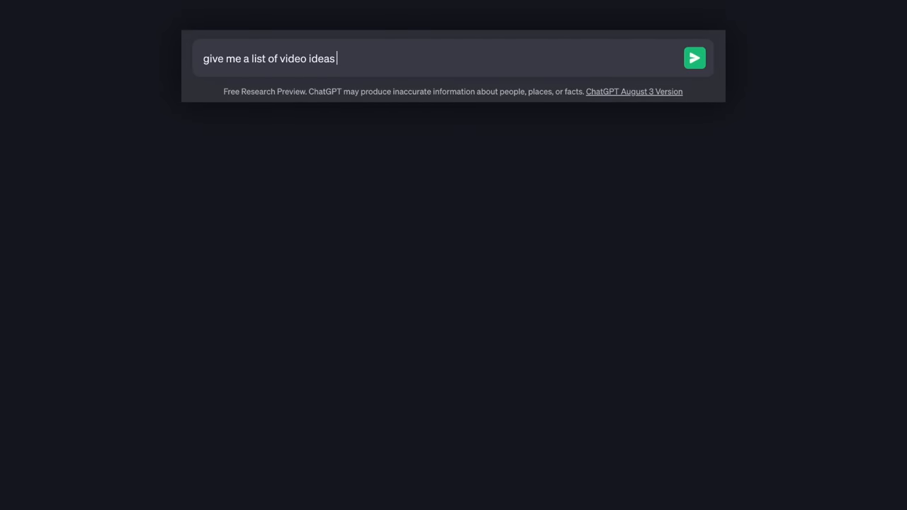
Send the prompt 'give me a list of video ideas for an automated youtube channel'
{"action": "type", "text": "for an automated youtube cha"}
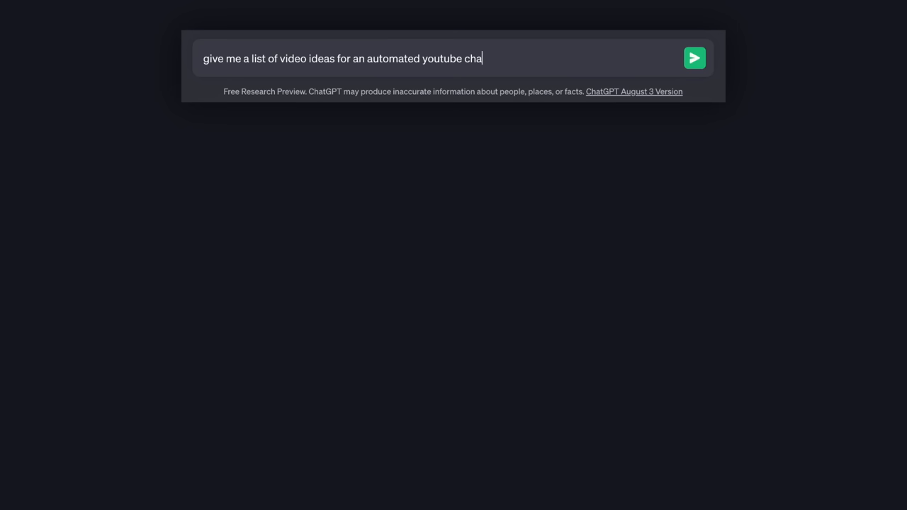
{"action": "type", "text": "nnel"}
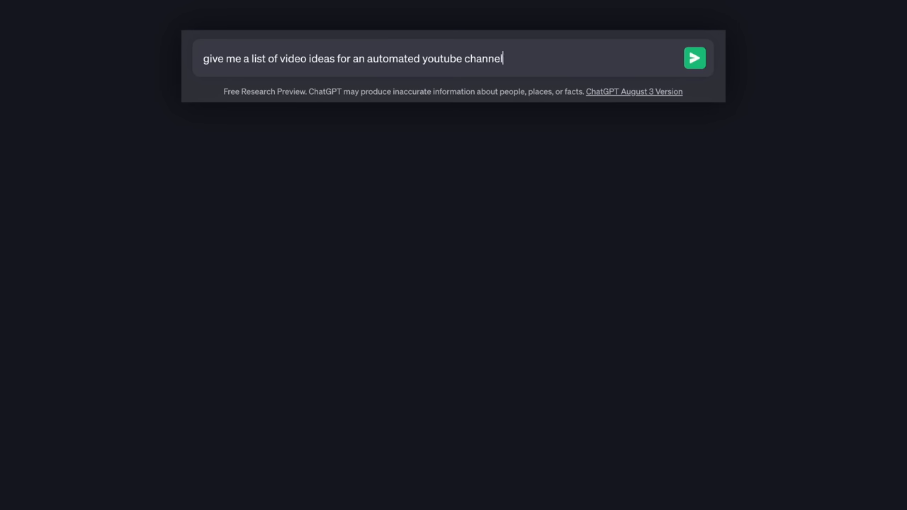
{"action": "left_click", "coordinate": [694, 58]}
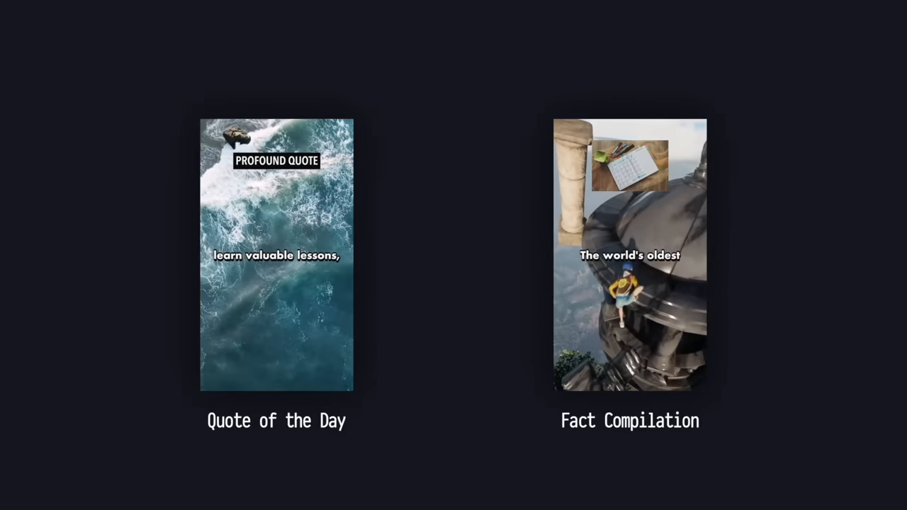
{"action": "left_click", "coordinate": [277, 255]}
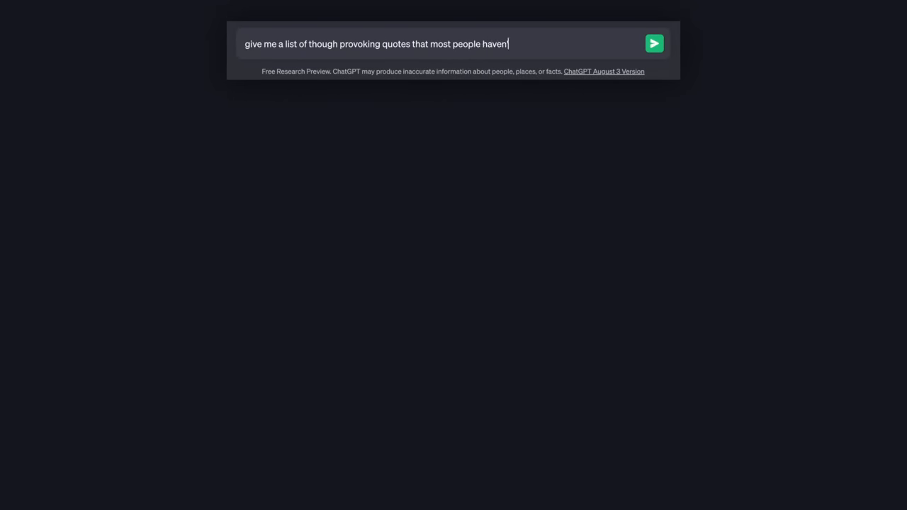
Send the request for thought-provoking quotes most people haven't come across
{"action": "left_click", "coordinate": [653, 43]}
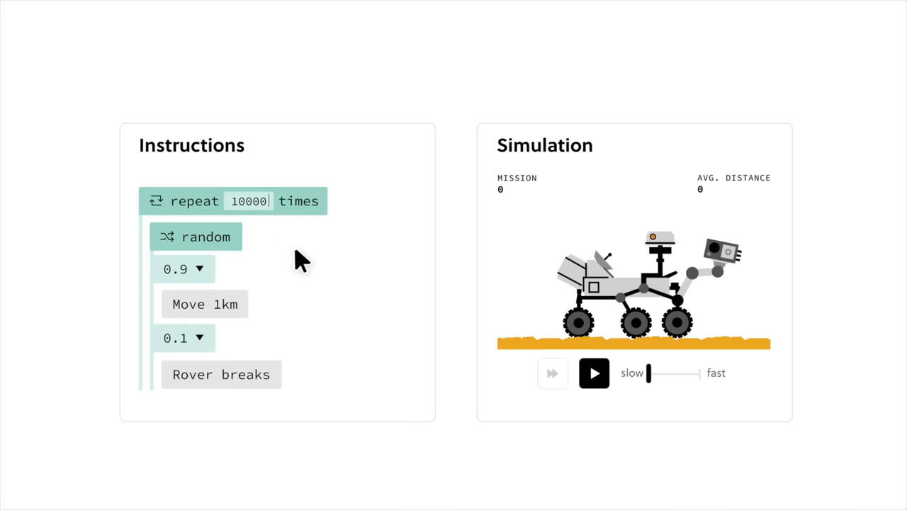
Choose 'One or more HL neurons are activated' and check the answer
{"action": "left_click", "coordinate": [594, 374]}
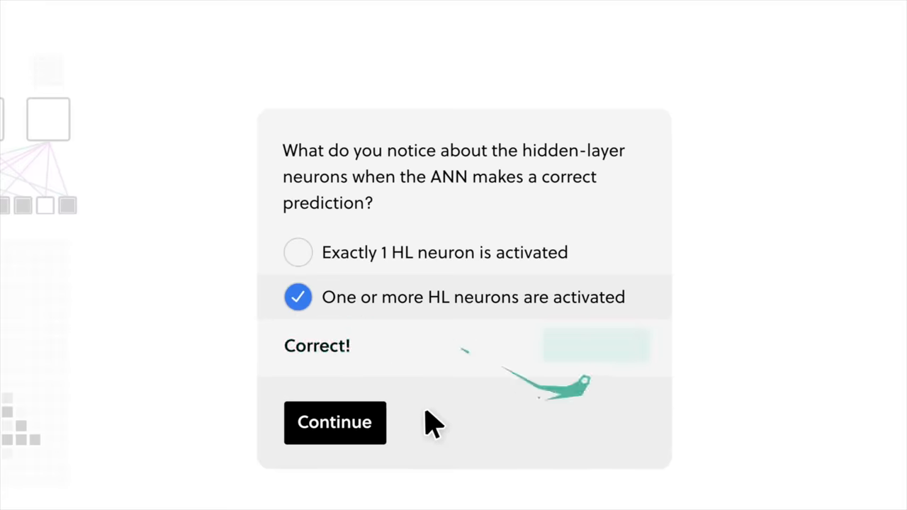
{"action": "left_click", "coordinate": [334, 423]}
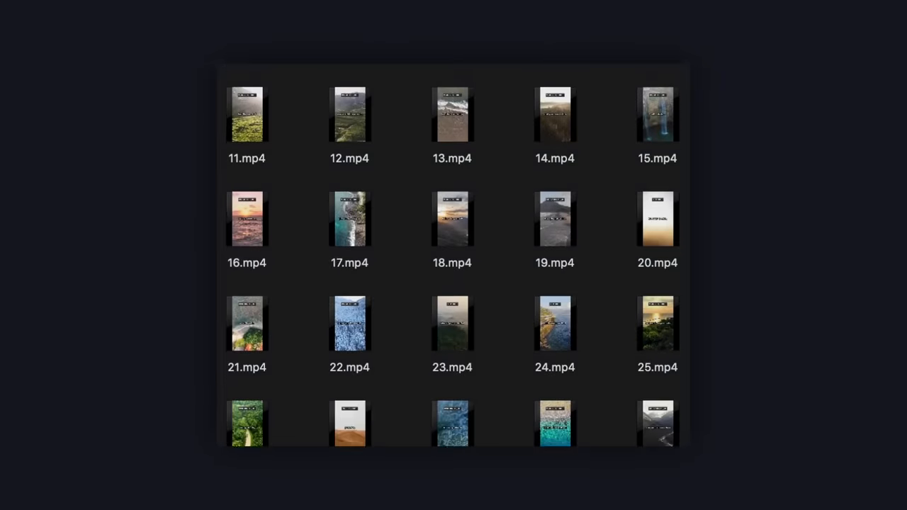
{"action": "scroll", "scroll_direction": "down", "scroll_amount": 3}
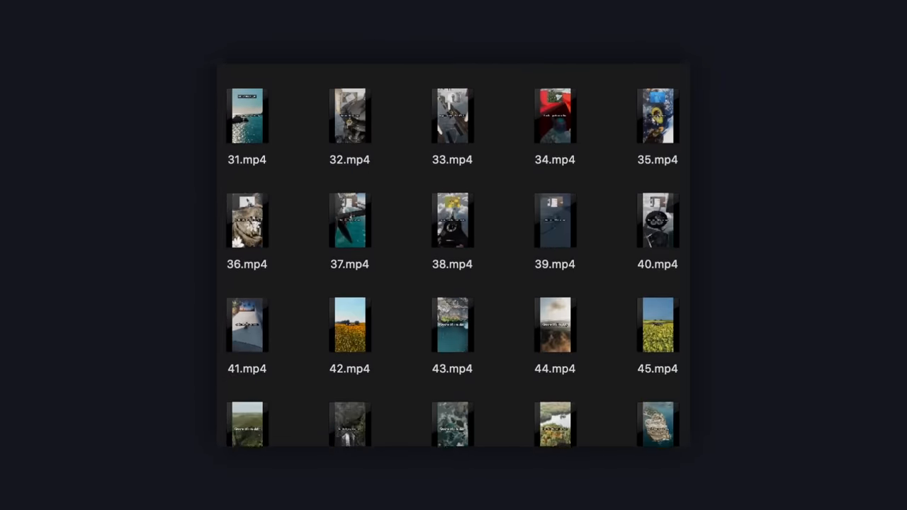
{"action": "scroll", "scroll_direction": "down", "scroll_amount": 3}
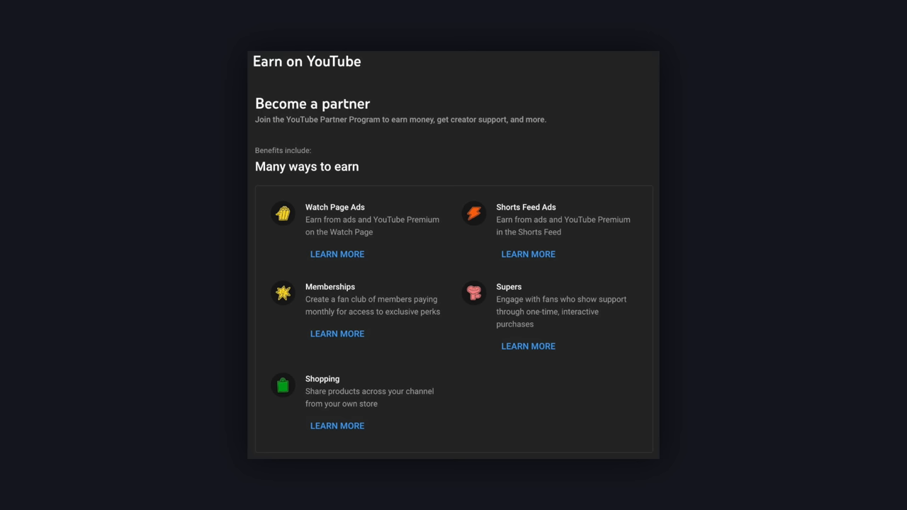
Scroll the Earn section down to the 'How do I join?' requirements: 496/1,000 subscribers, 104K/10M Shorts views
{"action": "scroll", "scroll_direction": "down", "scroll_amount": 3}
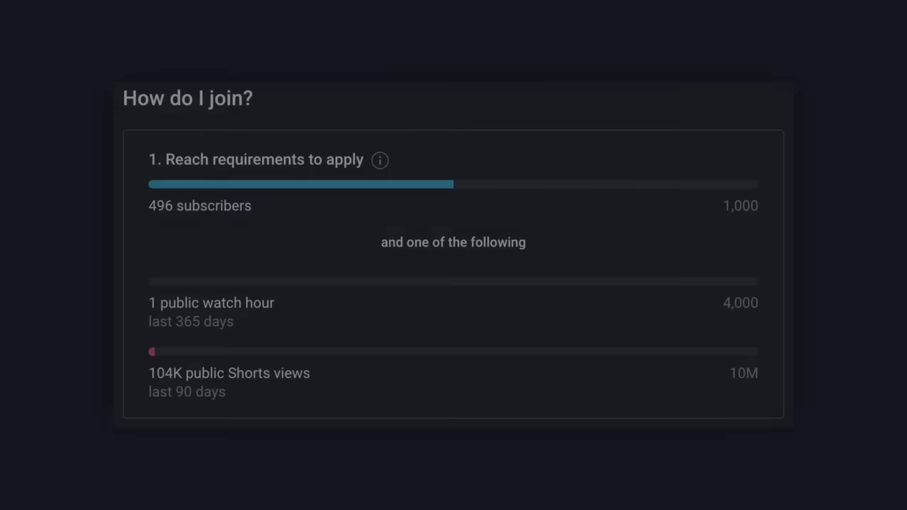